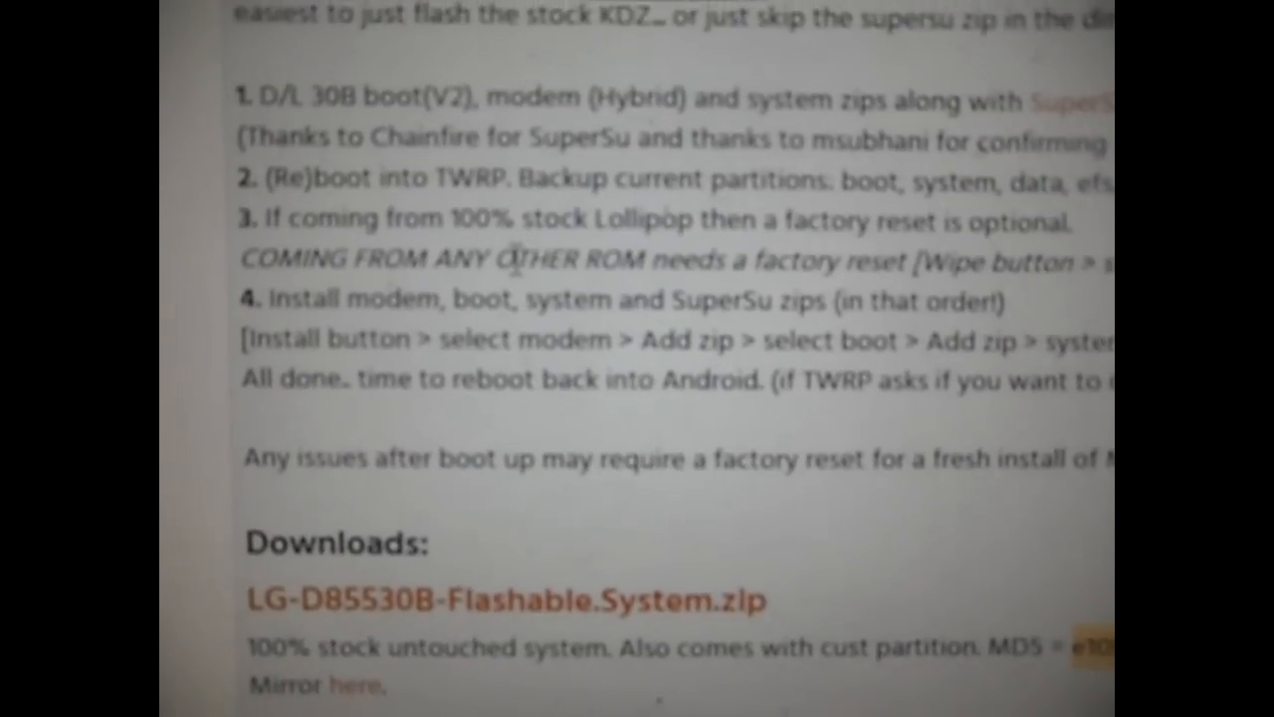
Scroll through the XDA post's flashing instructions and zip Downloads section
{"action": "scroll", "scroll_direction": "down", "scroll_amount": 3}
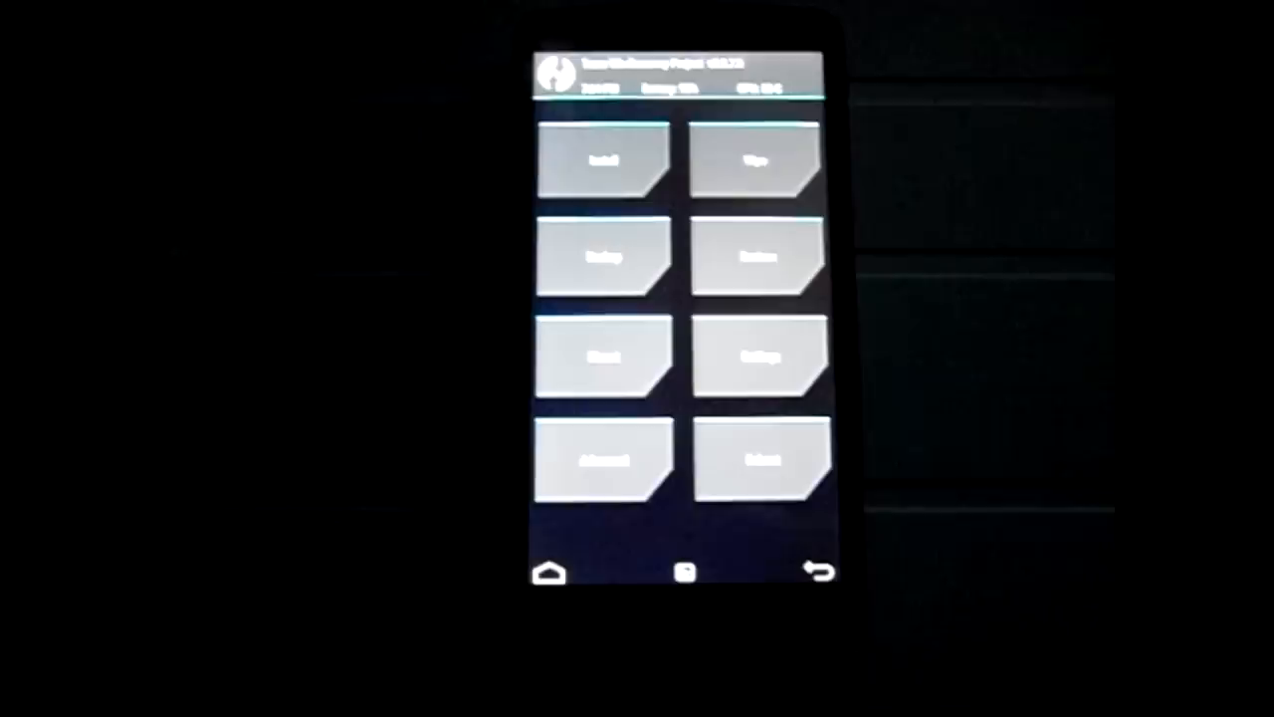
Open TWRP's Wipe menu to reach the Swipe to Factory Reset screen
{"action": "left_click", "coordinate": [758, 159]}
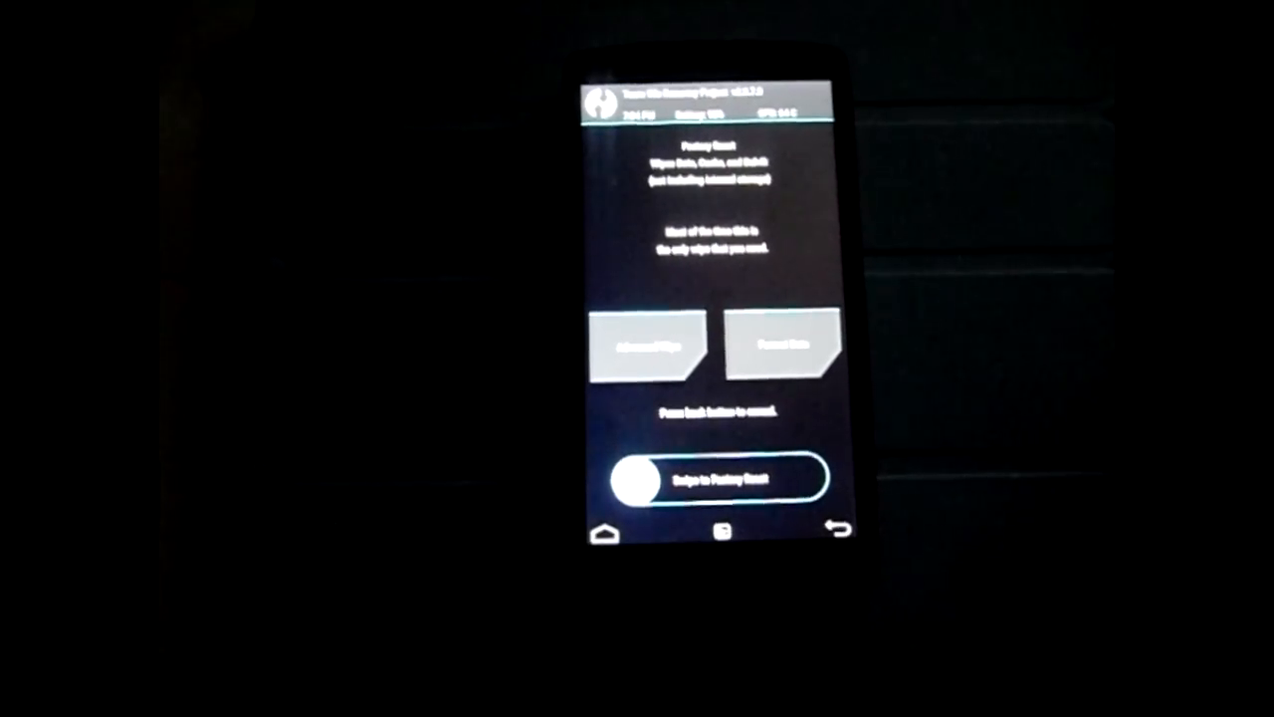
{"action": "left_click", "coordinate": [647, 348]}
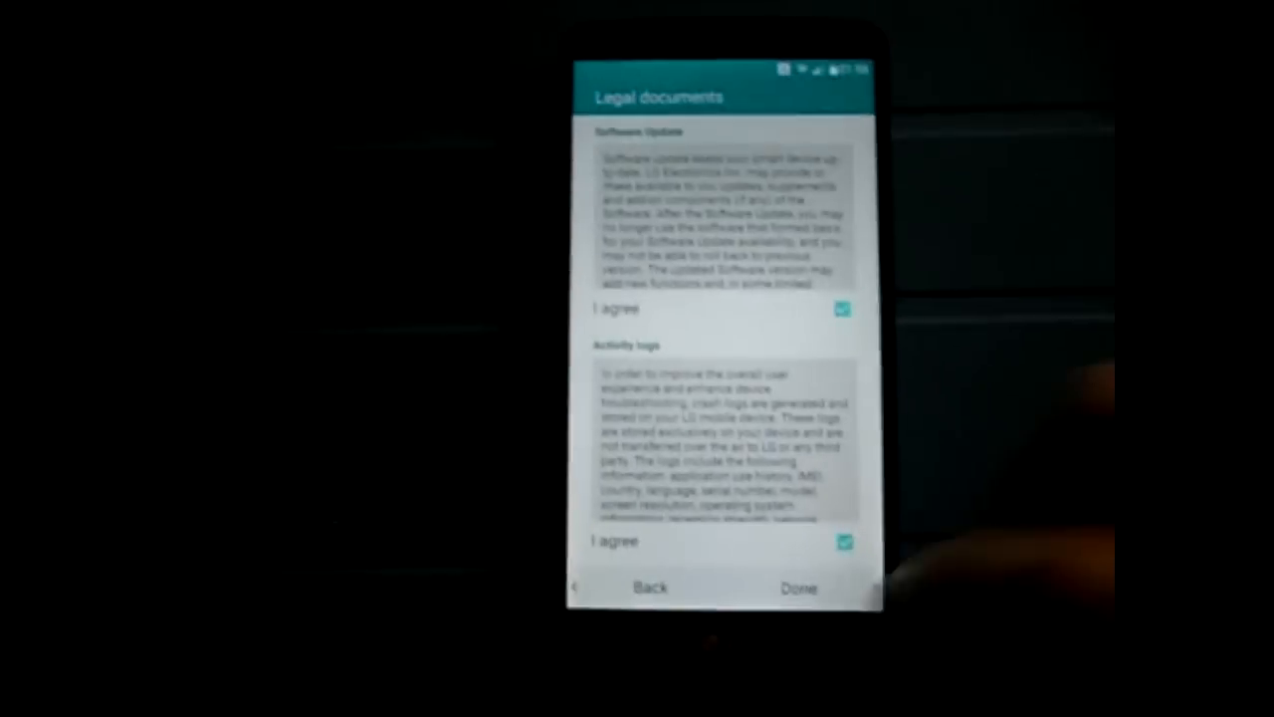
Accept both legal agreements and finish the setup wizard to reach the home screen
{"action": "left_click", "coordinate": [797, 586]}
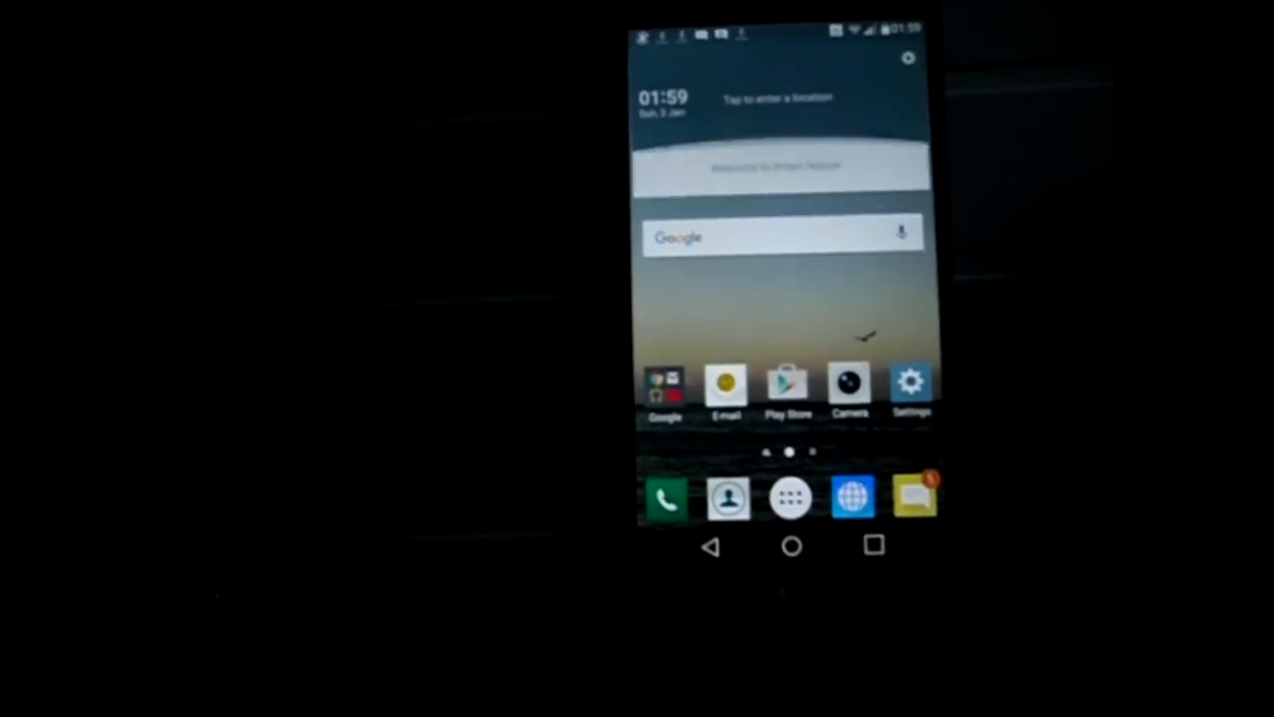
Open Settings software info and tap Android version to show the Marshmallow logo
{"action": "left_click", "coordinate": [911, 383]}
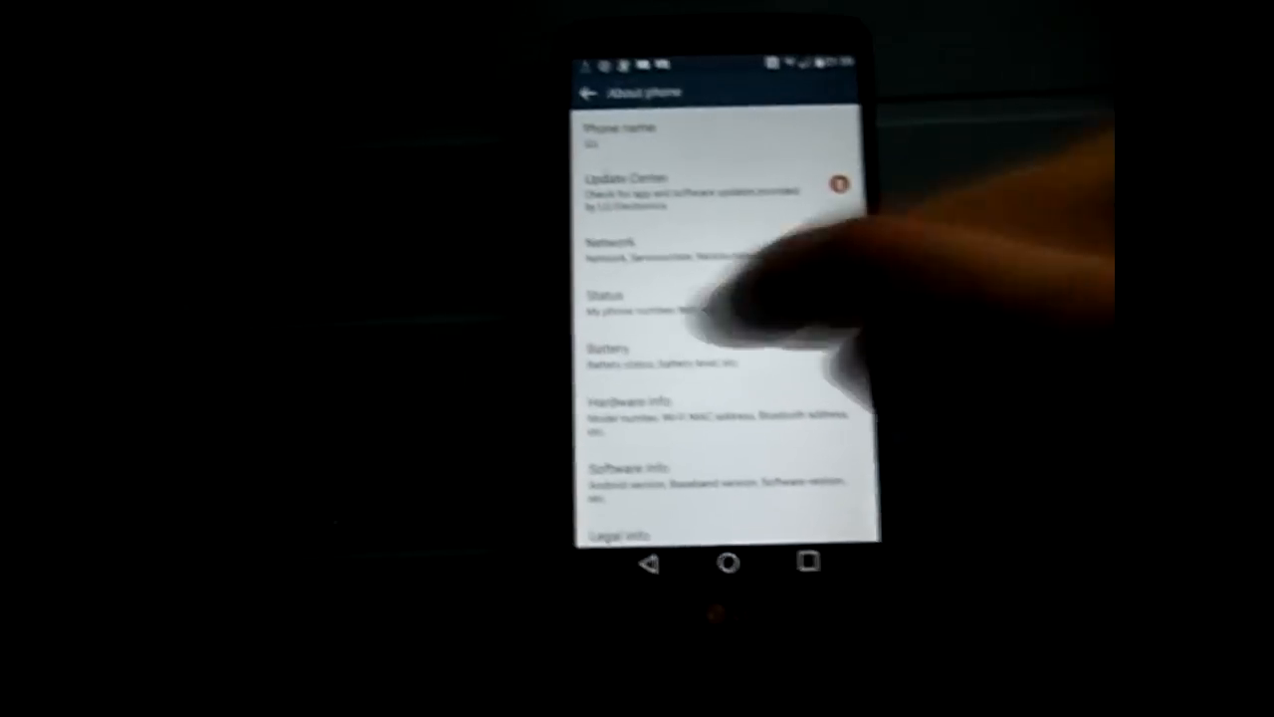
{"action": "left_click", "coordinate": [635, 473]}
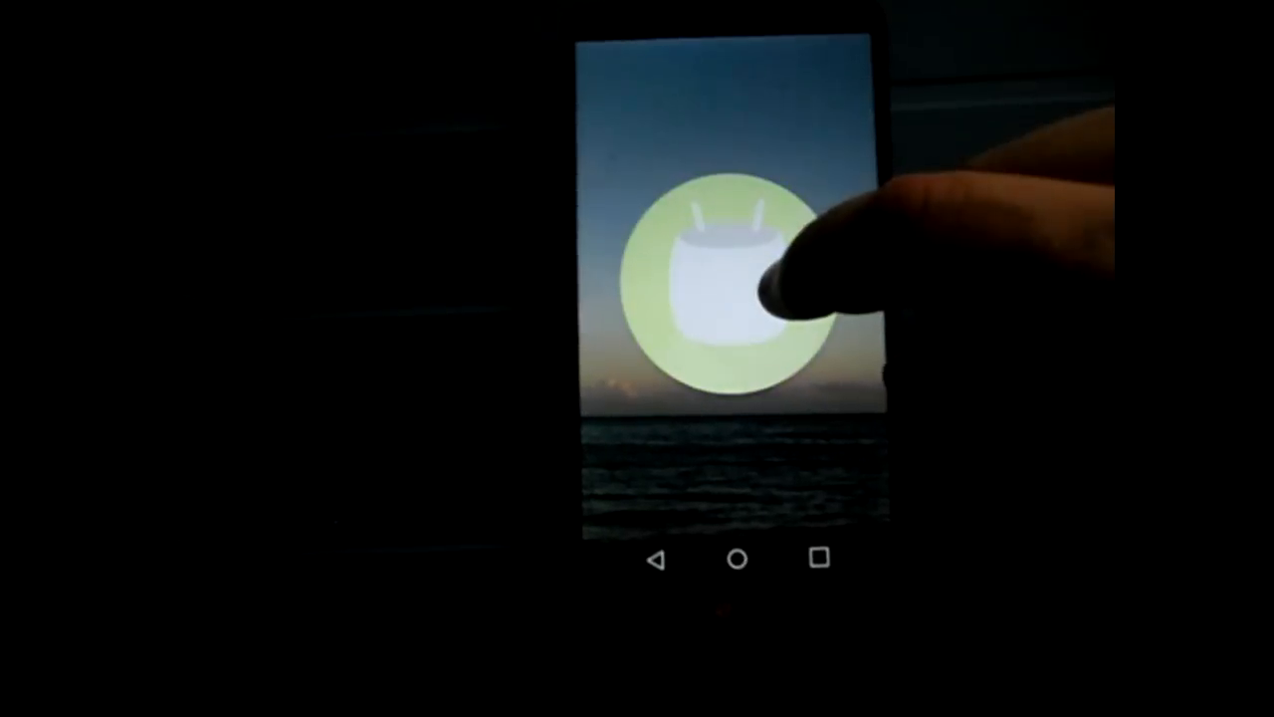
{"action": "left_click", "coordinate": [731, 269]}
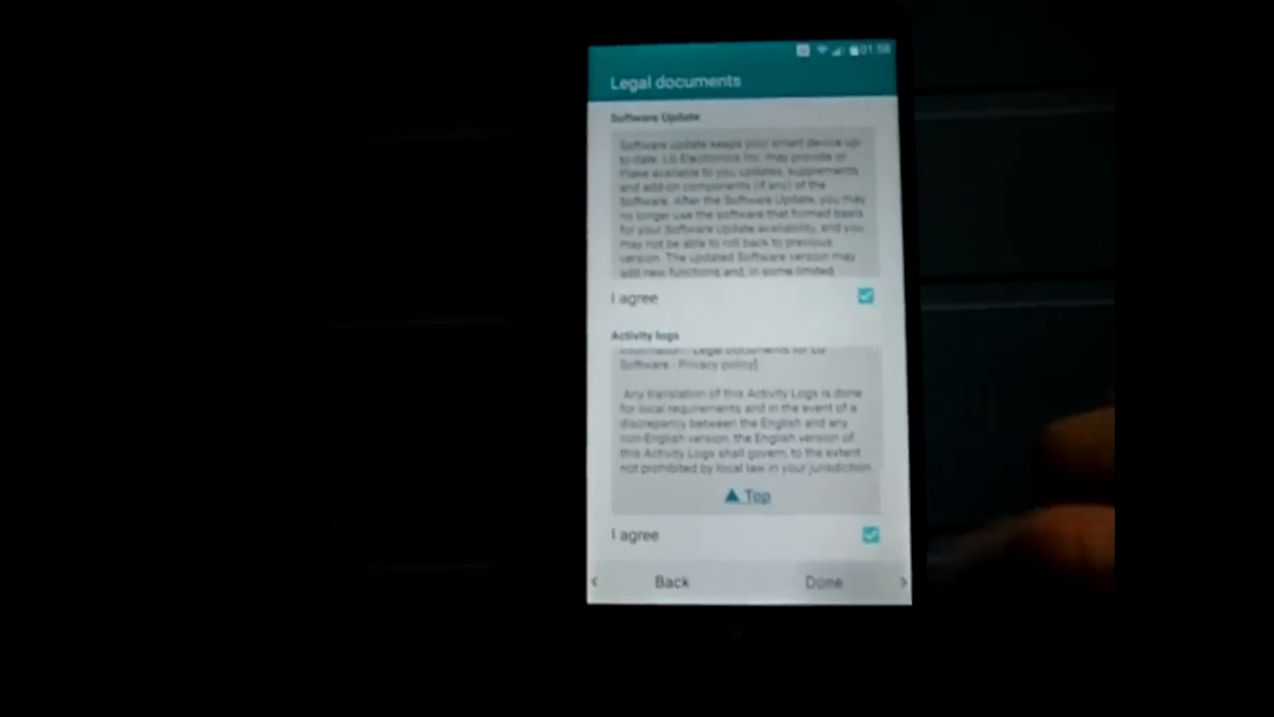
Finish Legal documents, view the uninstalled LG apps, and tick FM Radio for download
{"action": "left_click", "coordinate": [823, 581]}
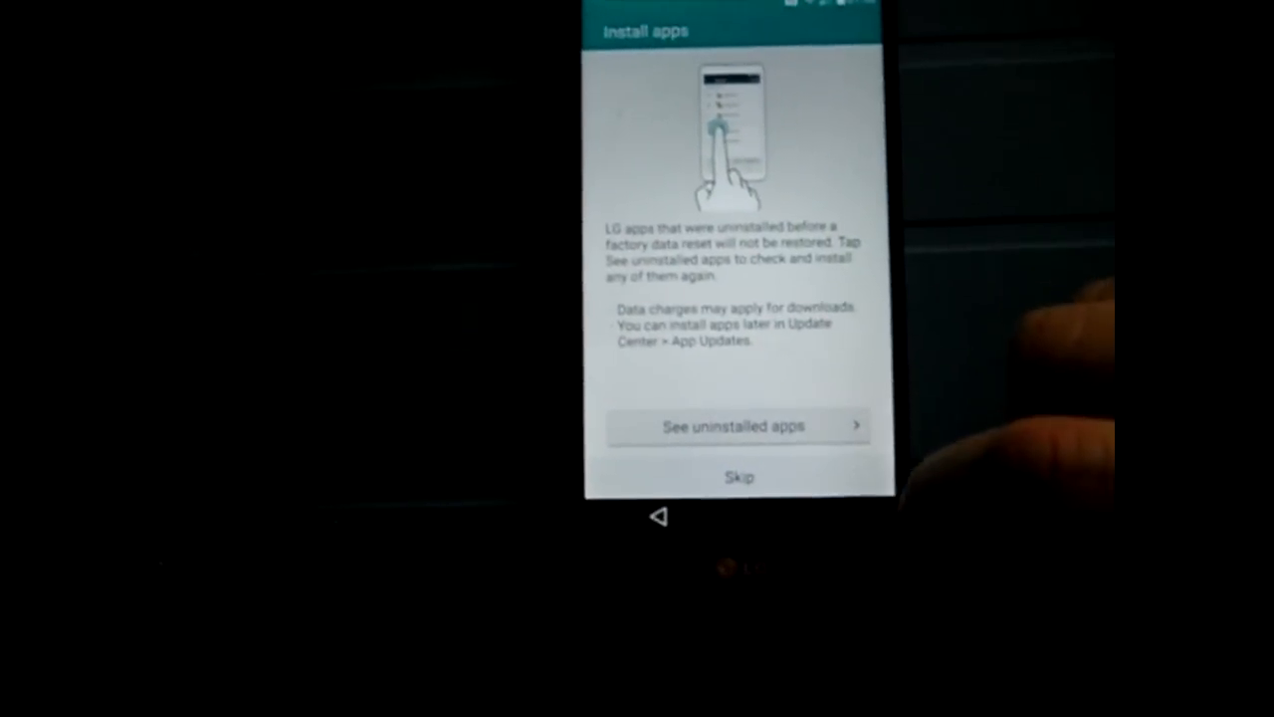
{"action": "left_click", "coordinate": [739, 425]}
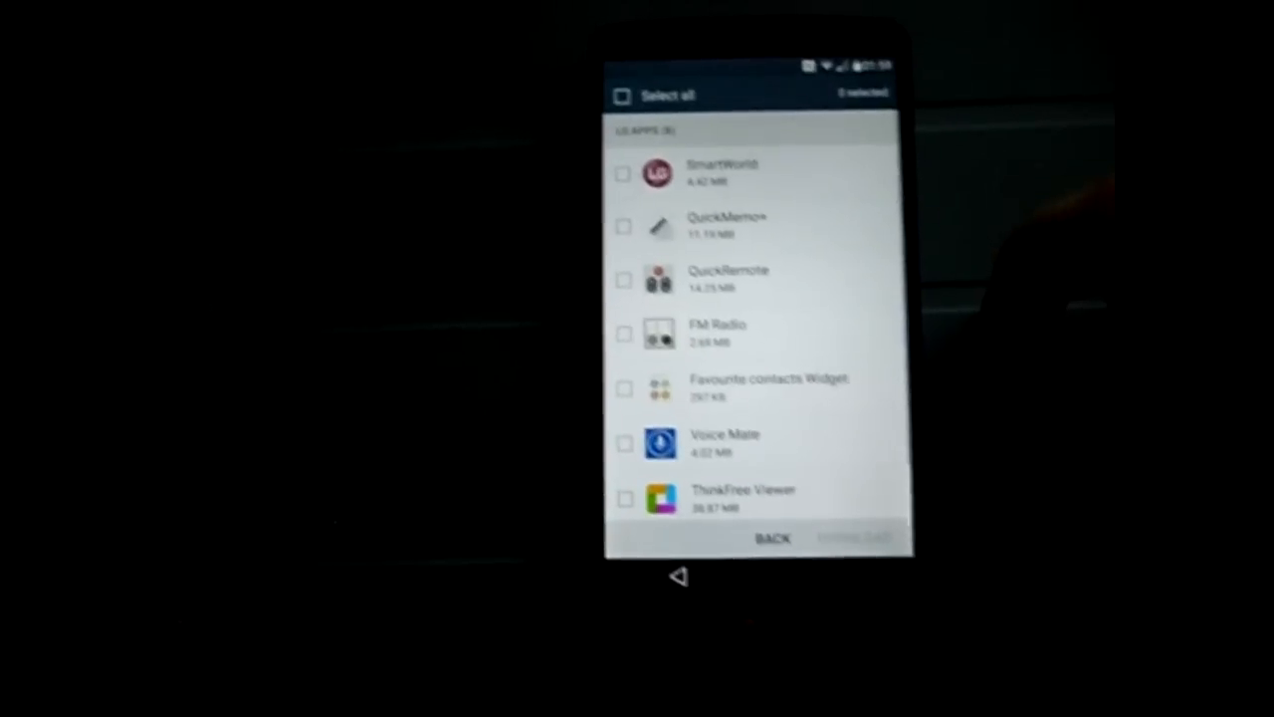
{"action": "left_click", "coordinate": [637, 327]}
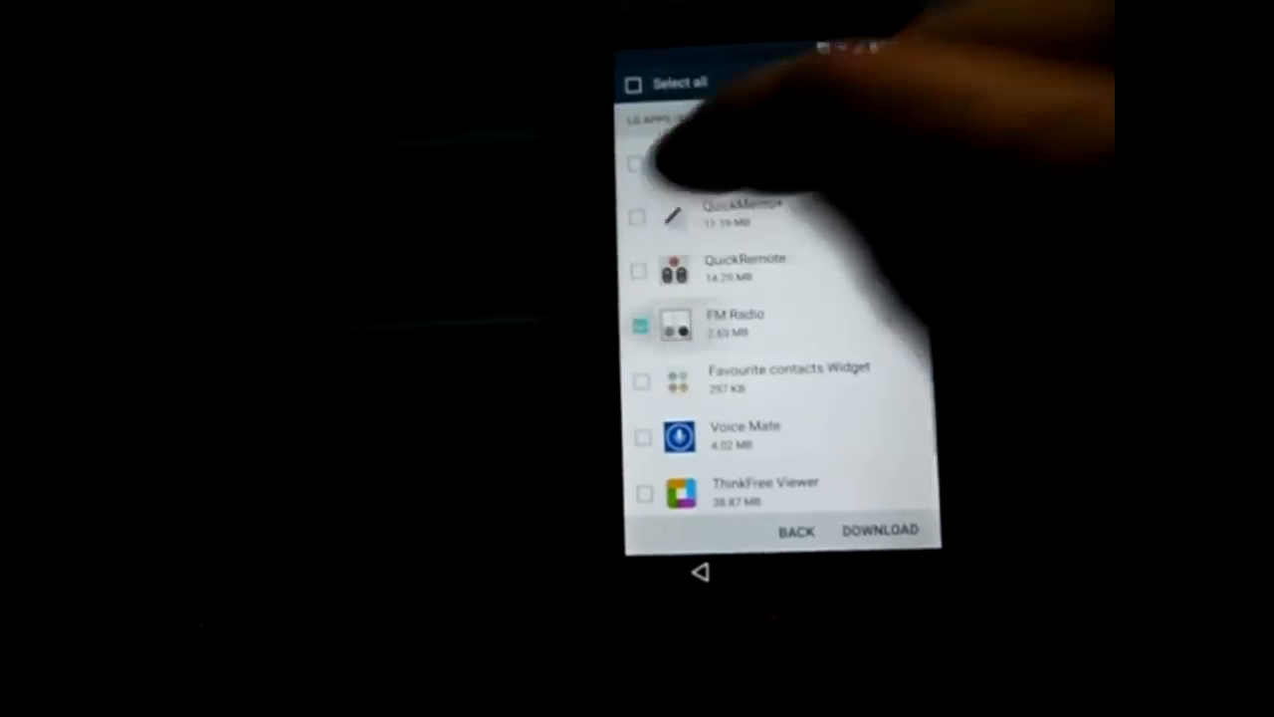